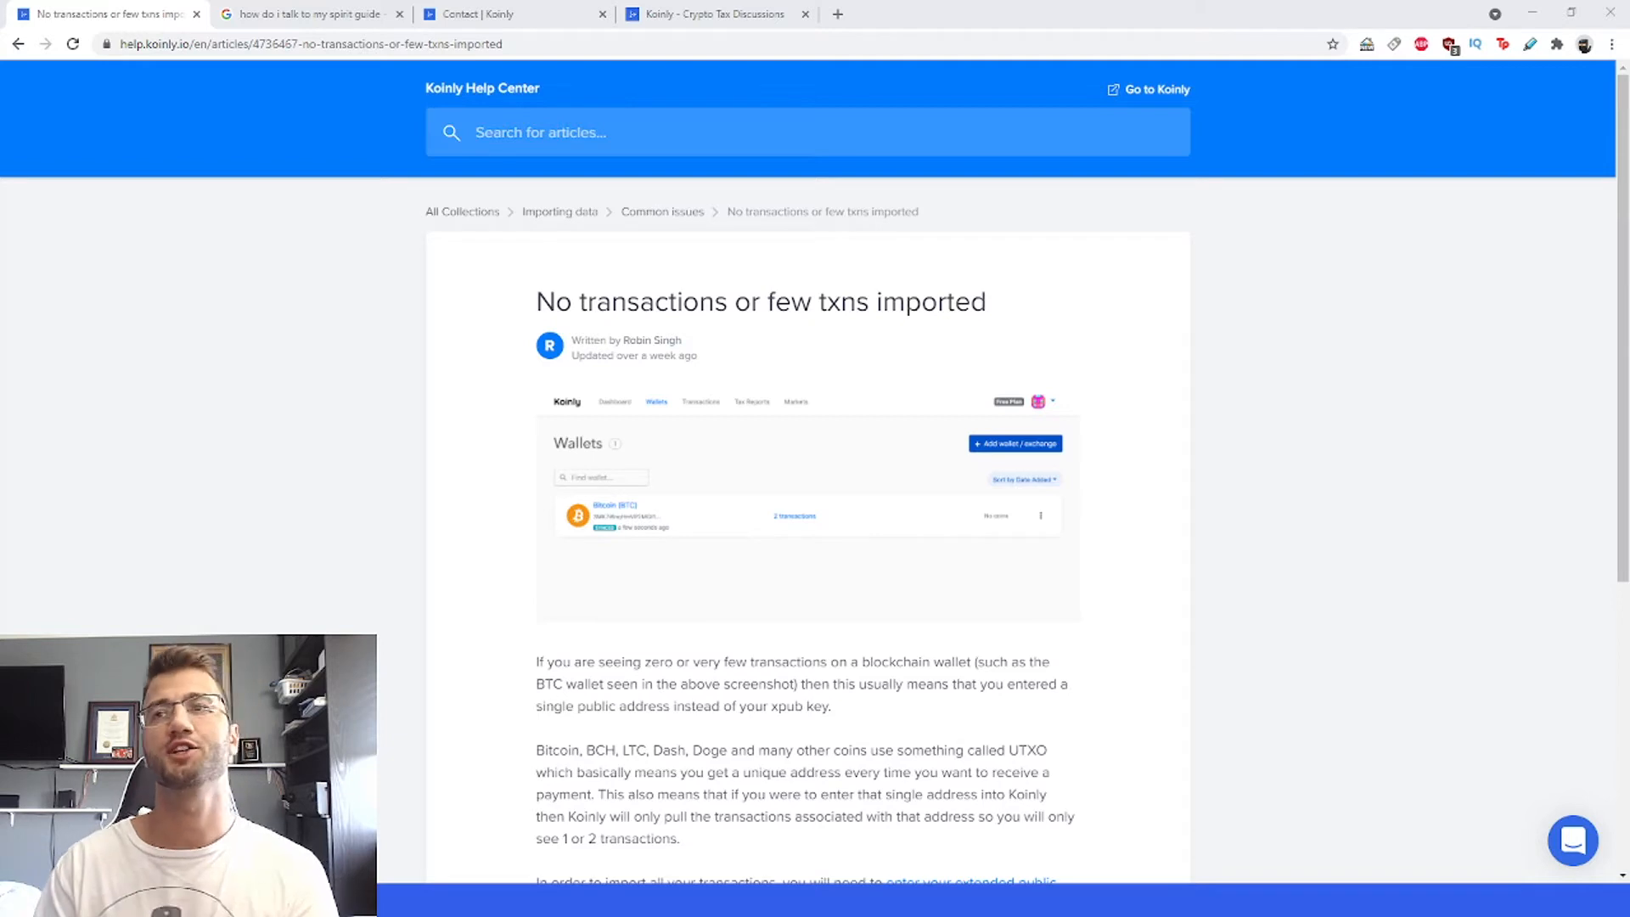
pyautogui.moveTo(1241, 518)
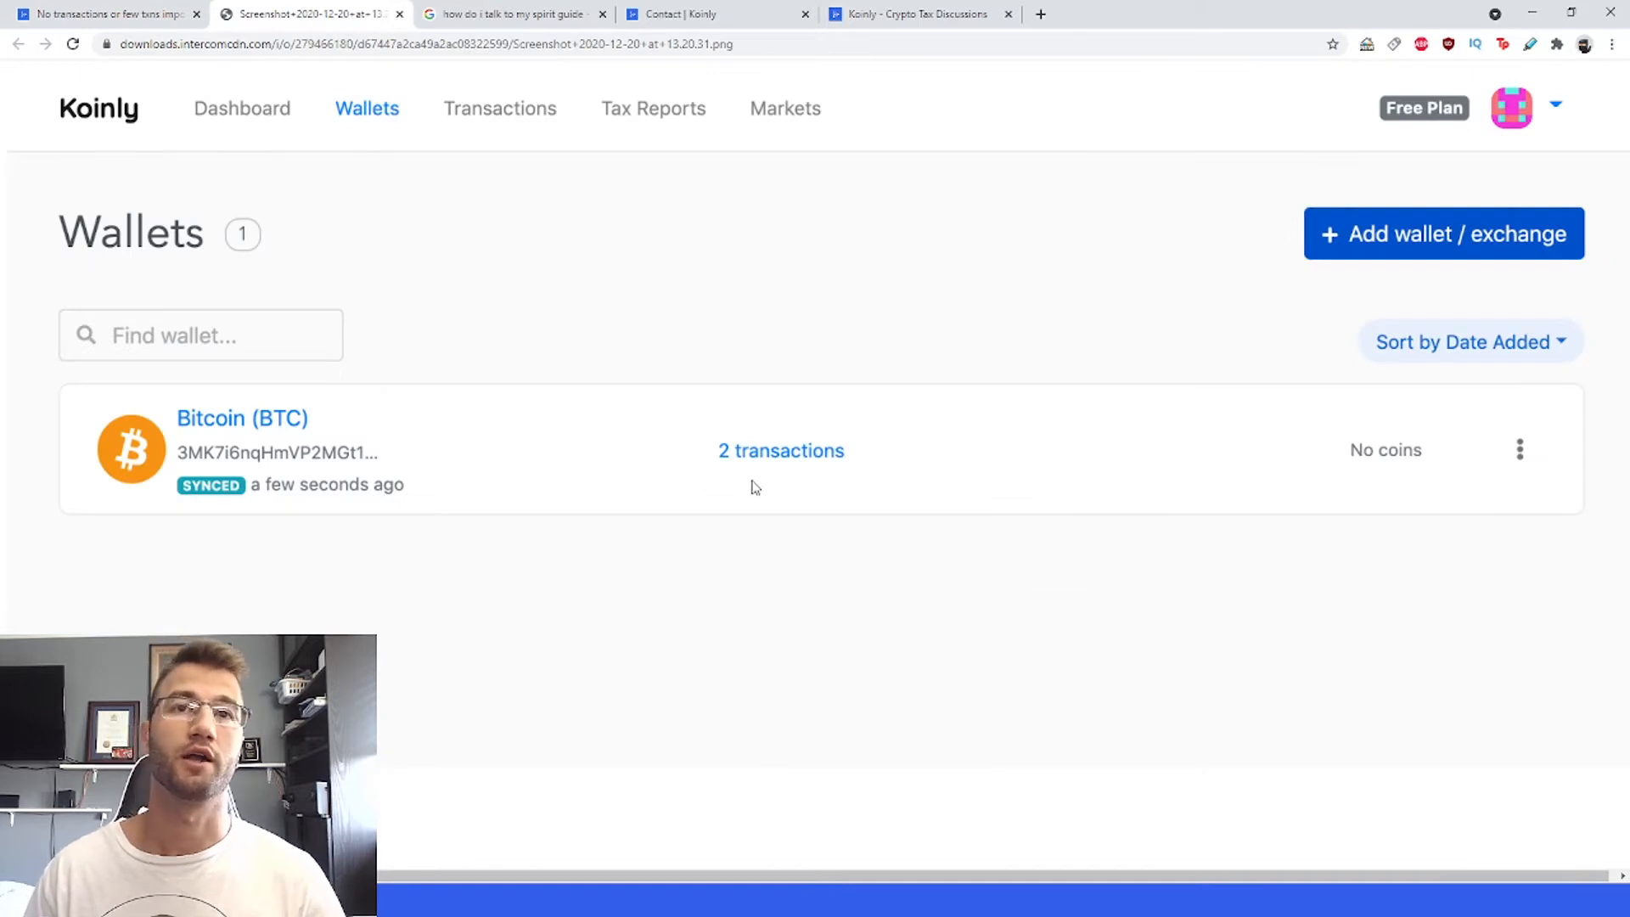
pyautogui.moveTo(1355, 378)
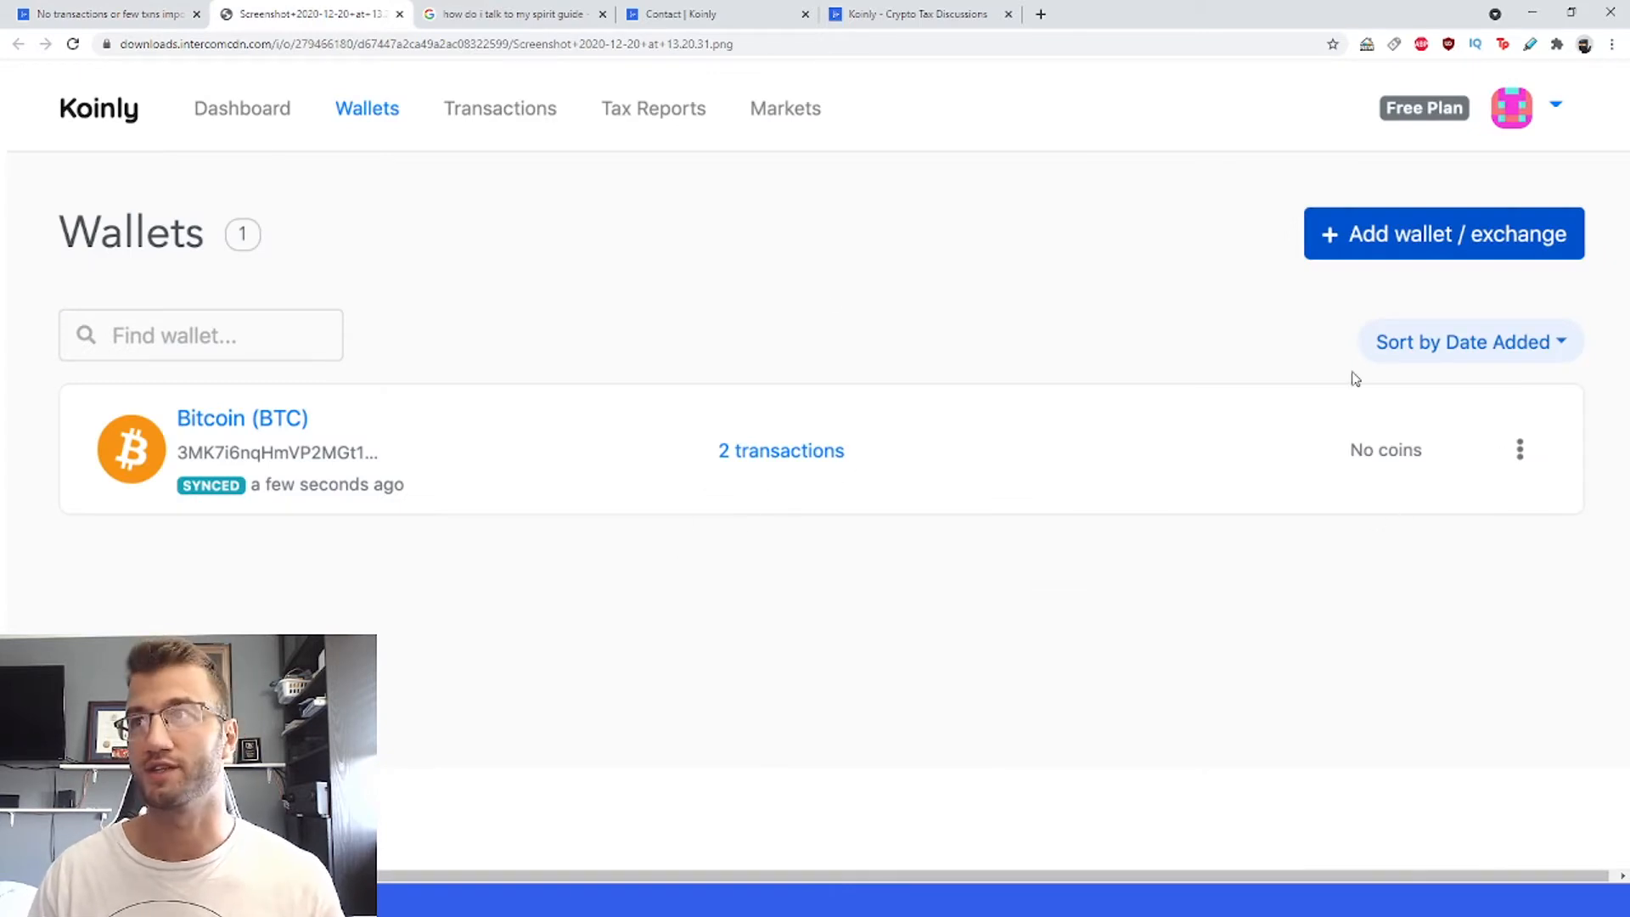
# - From the few-transactions article, highlight 'xpub key' and follow the extended public key (xpub) guide link
pyautogui.click(99, 13)
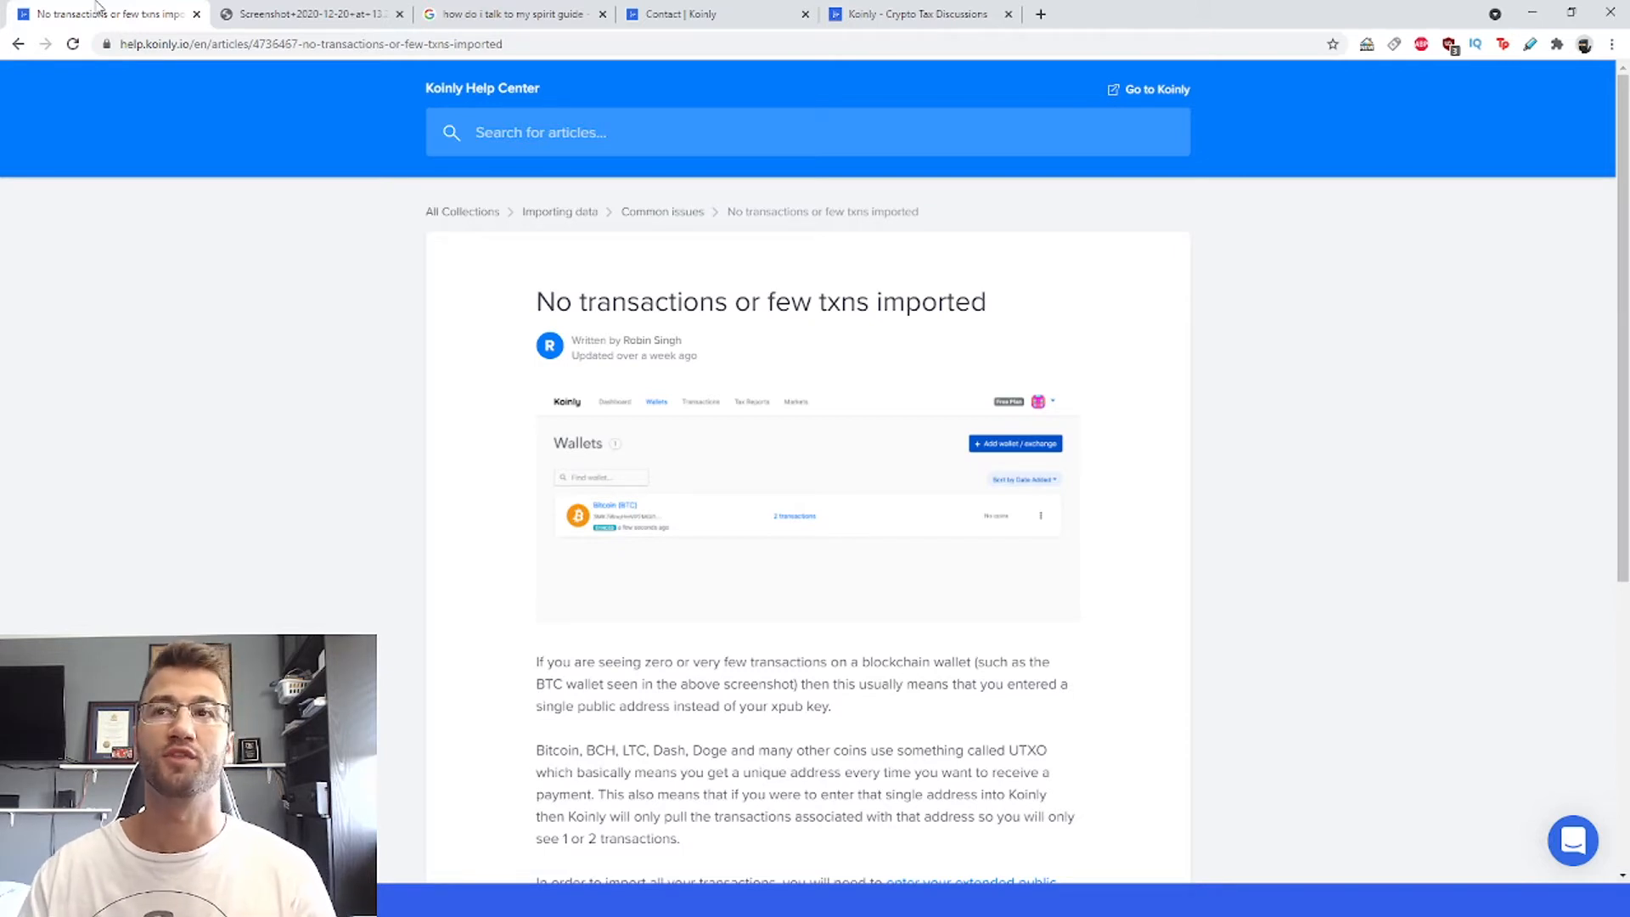
pyautogui.scroll(-3)
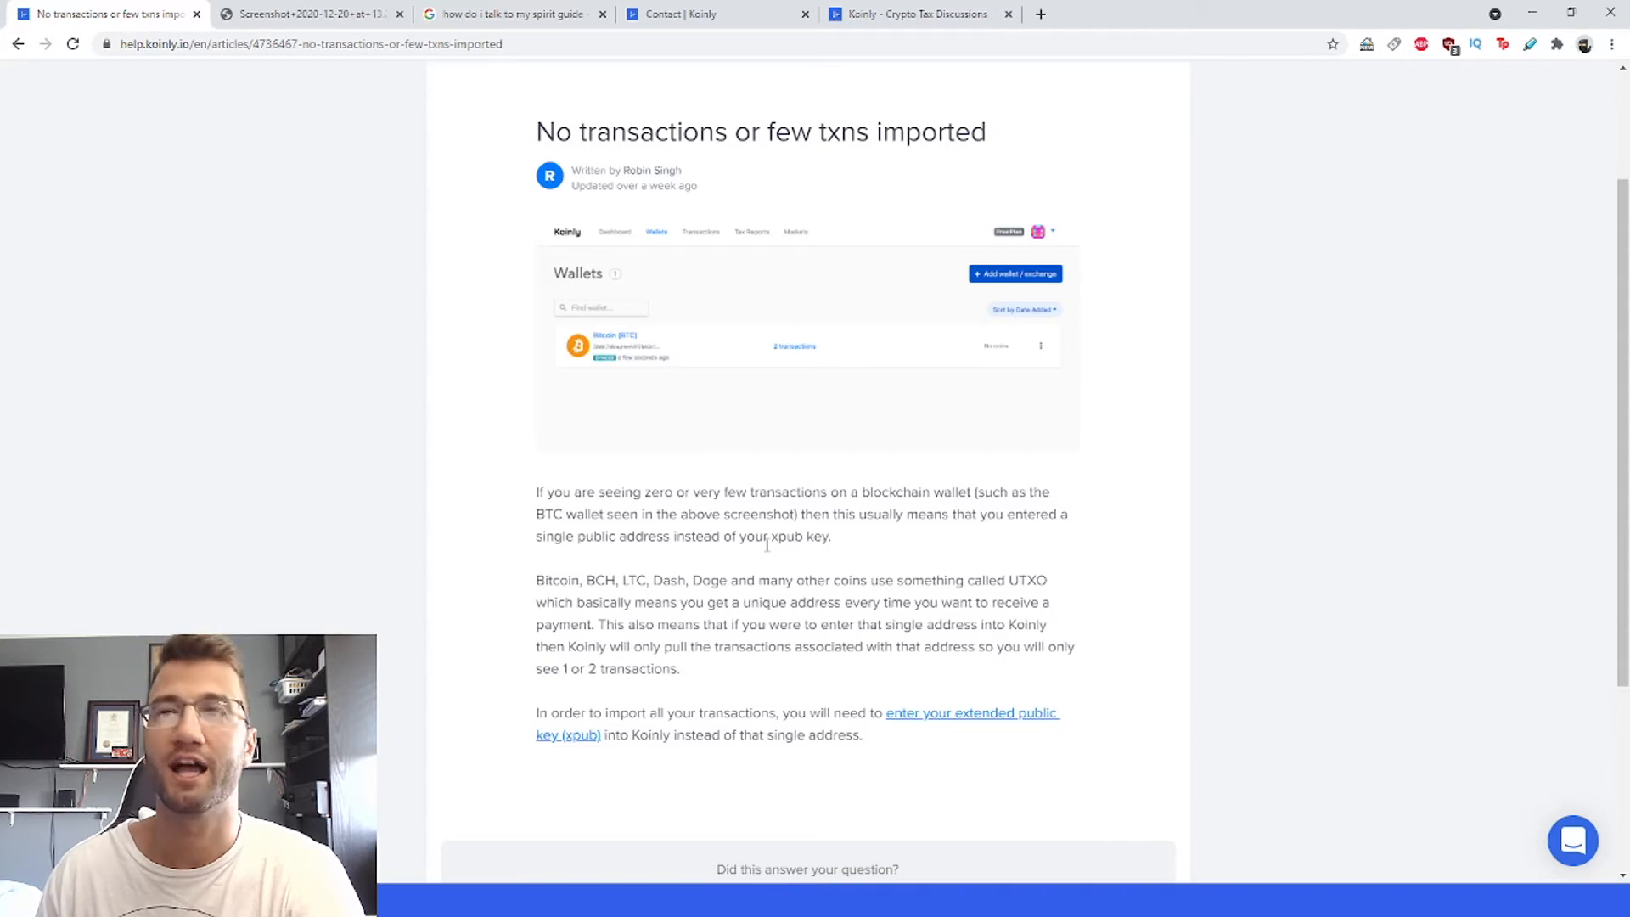
pyautogui.moveTo(766, 534); pyautogui.dragTo(833, 535)
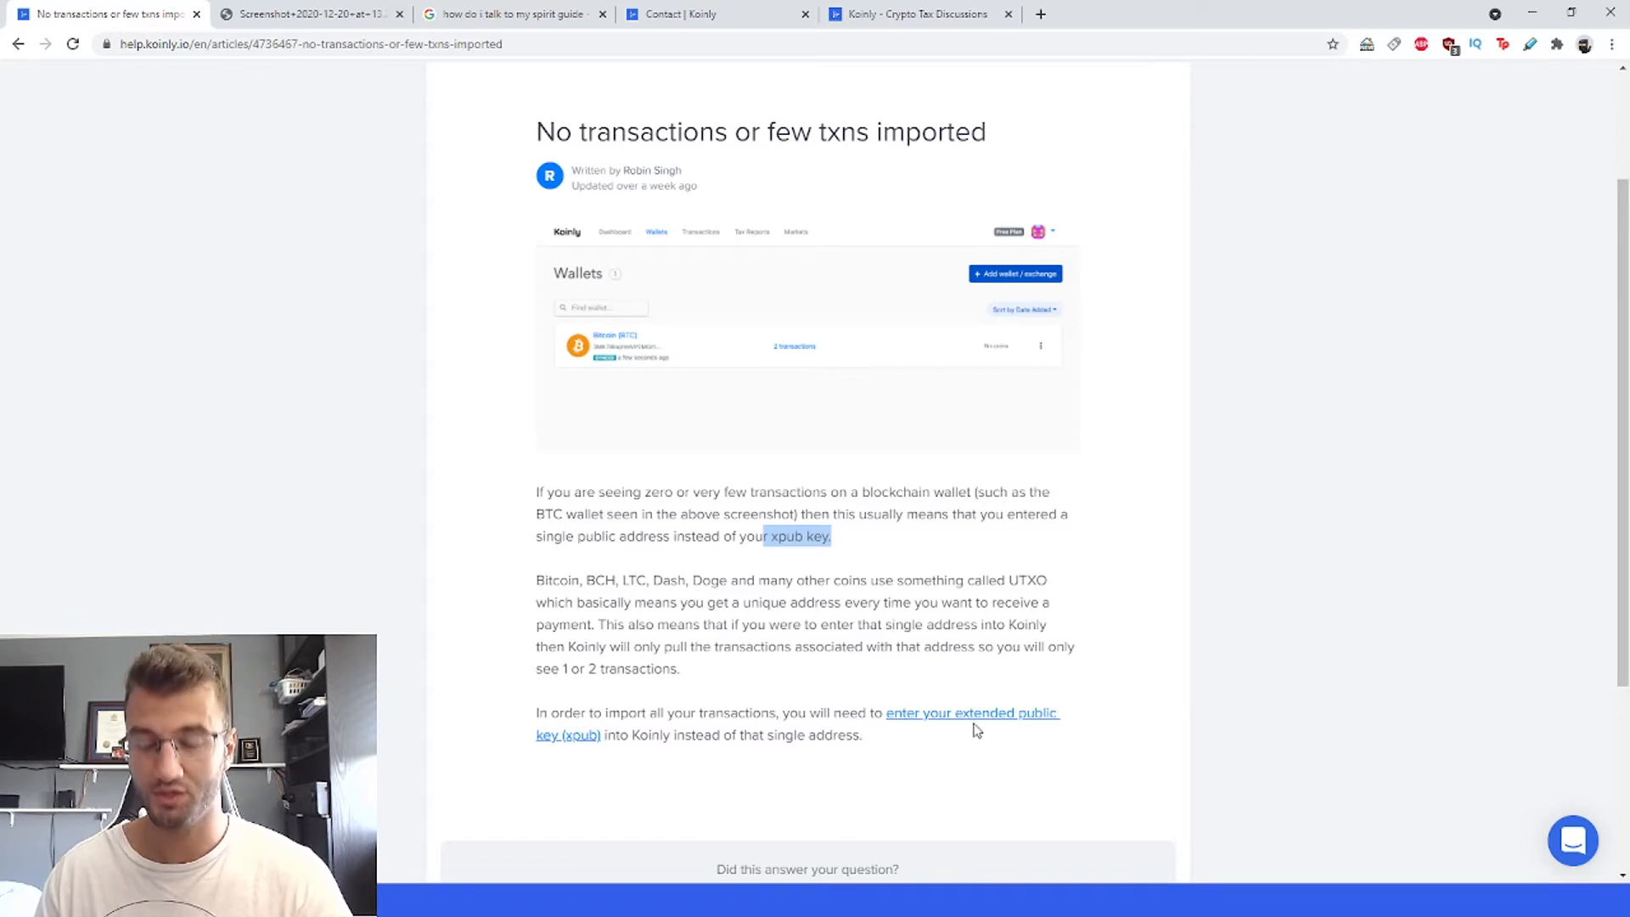
pyautogui.click(969, 712)
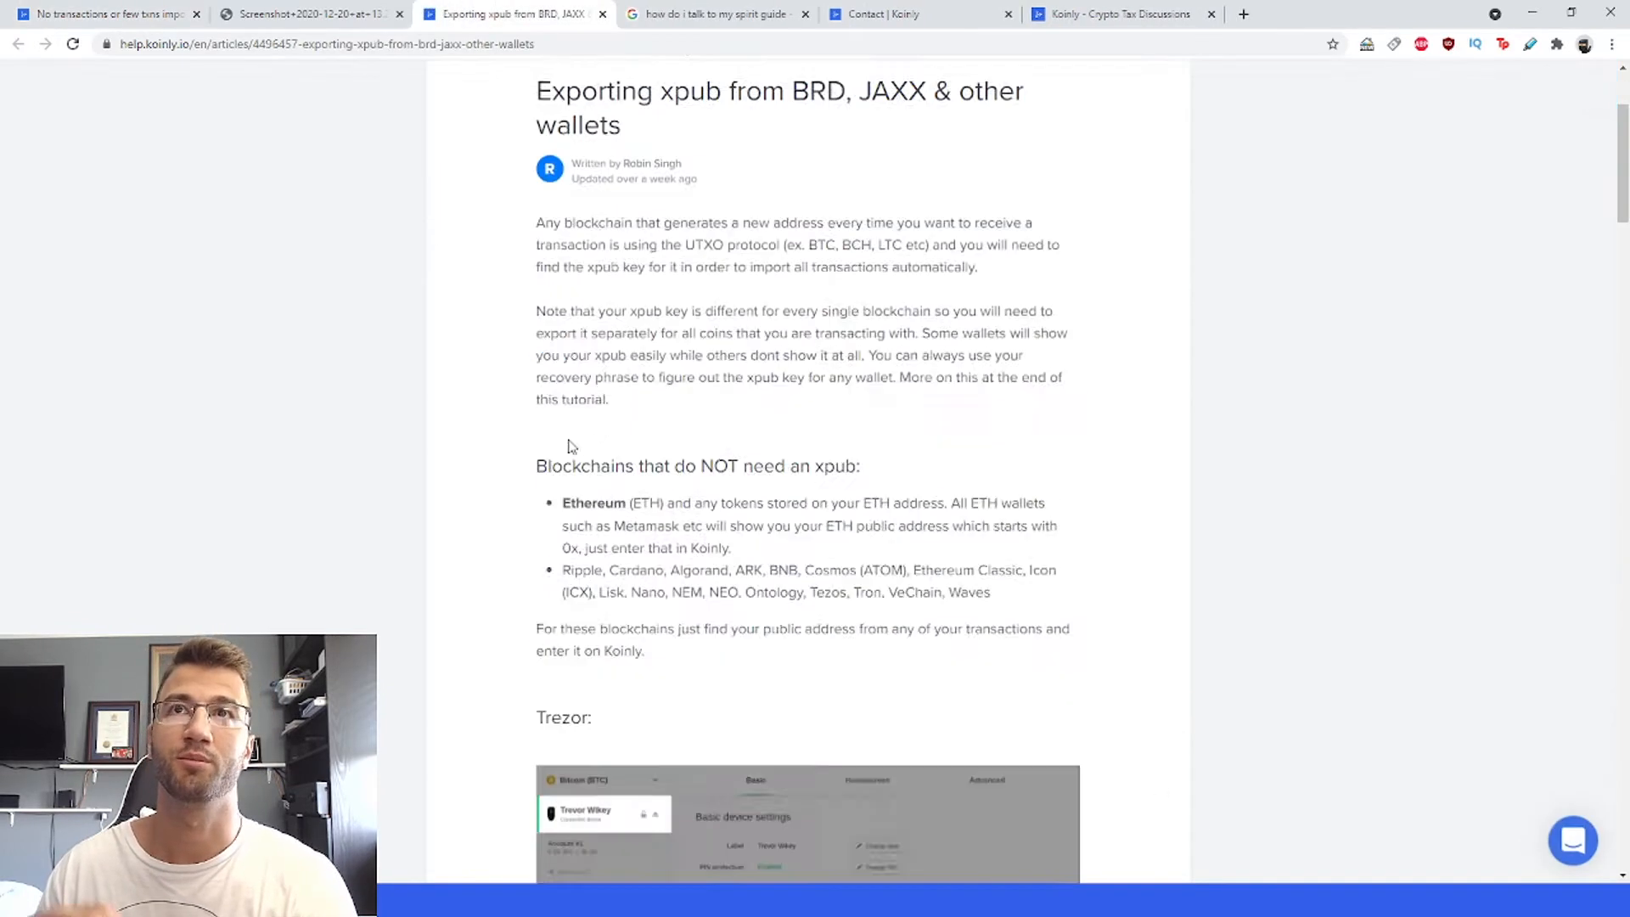
# - Skim the xpub export guide, then return to the few-transactions article tab
pyautogui.scroll(-3)
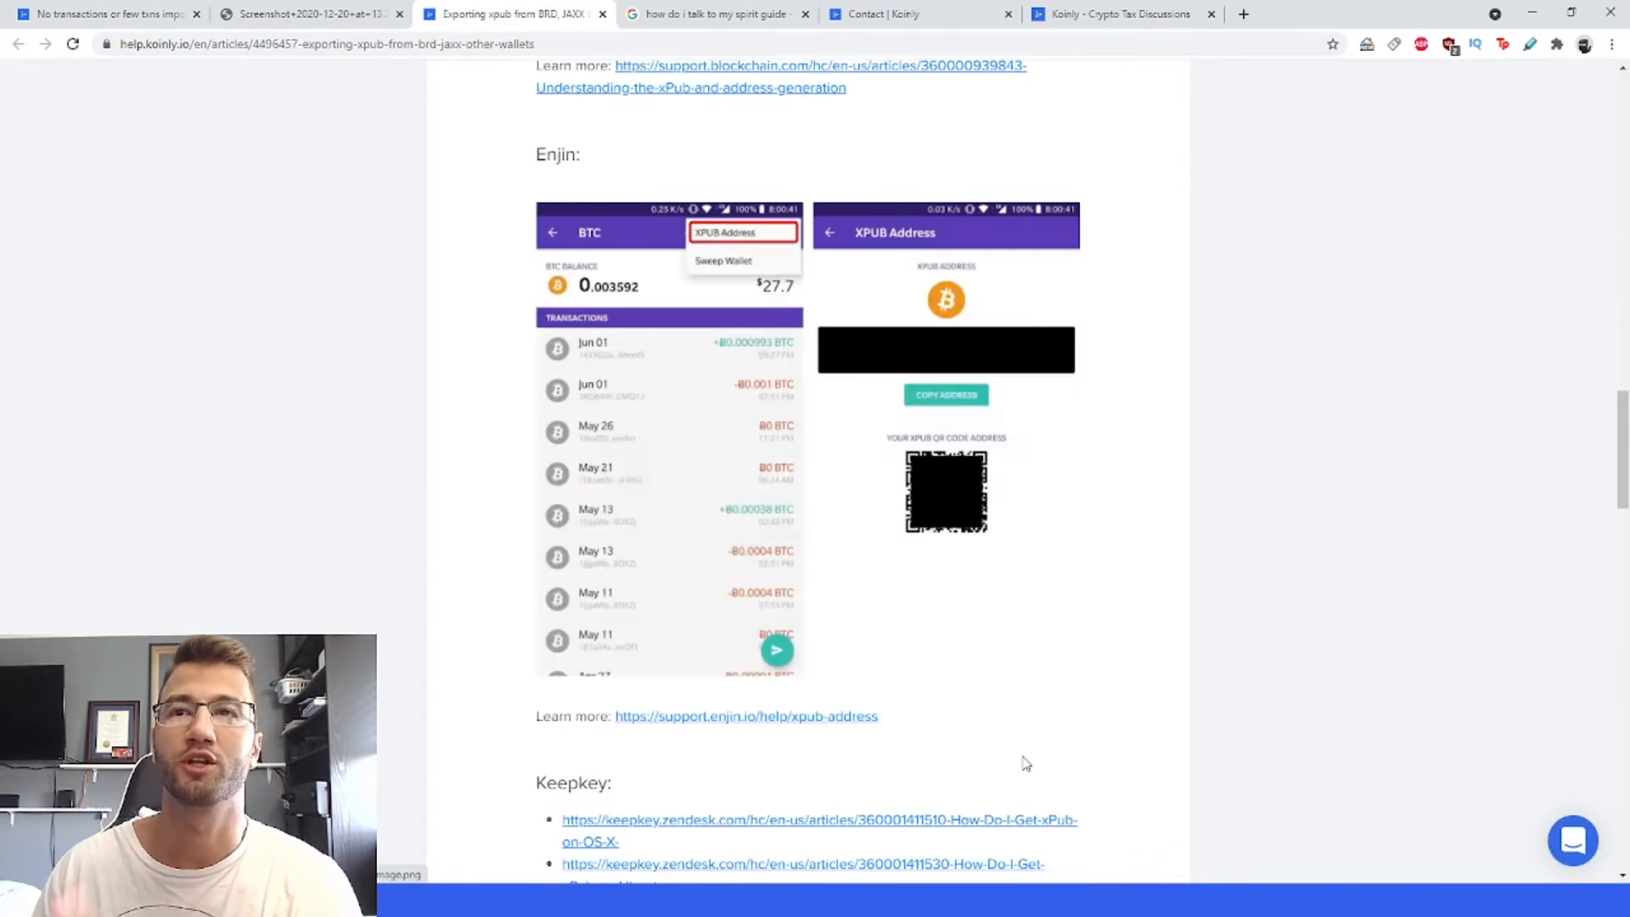
pyautogui.scroll(3)
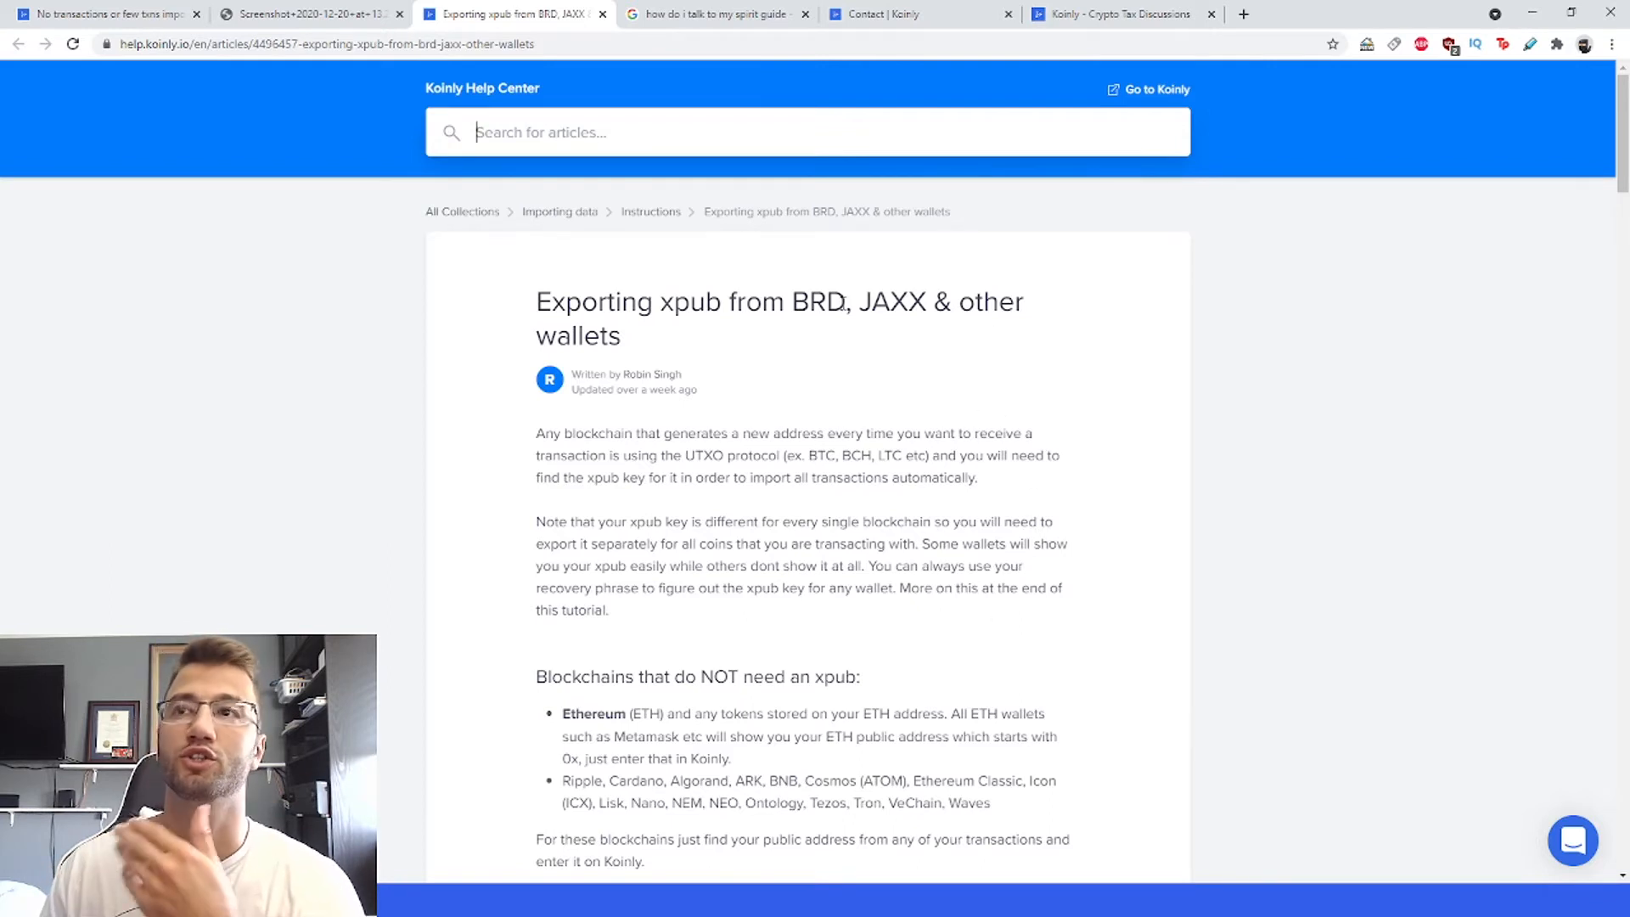
pyautogui.click(104, 13)
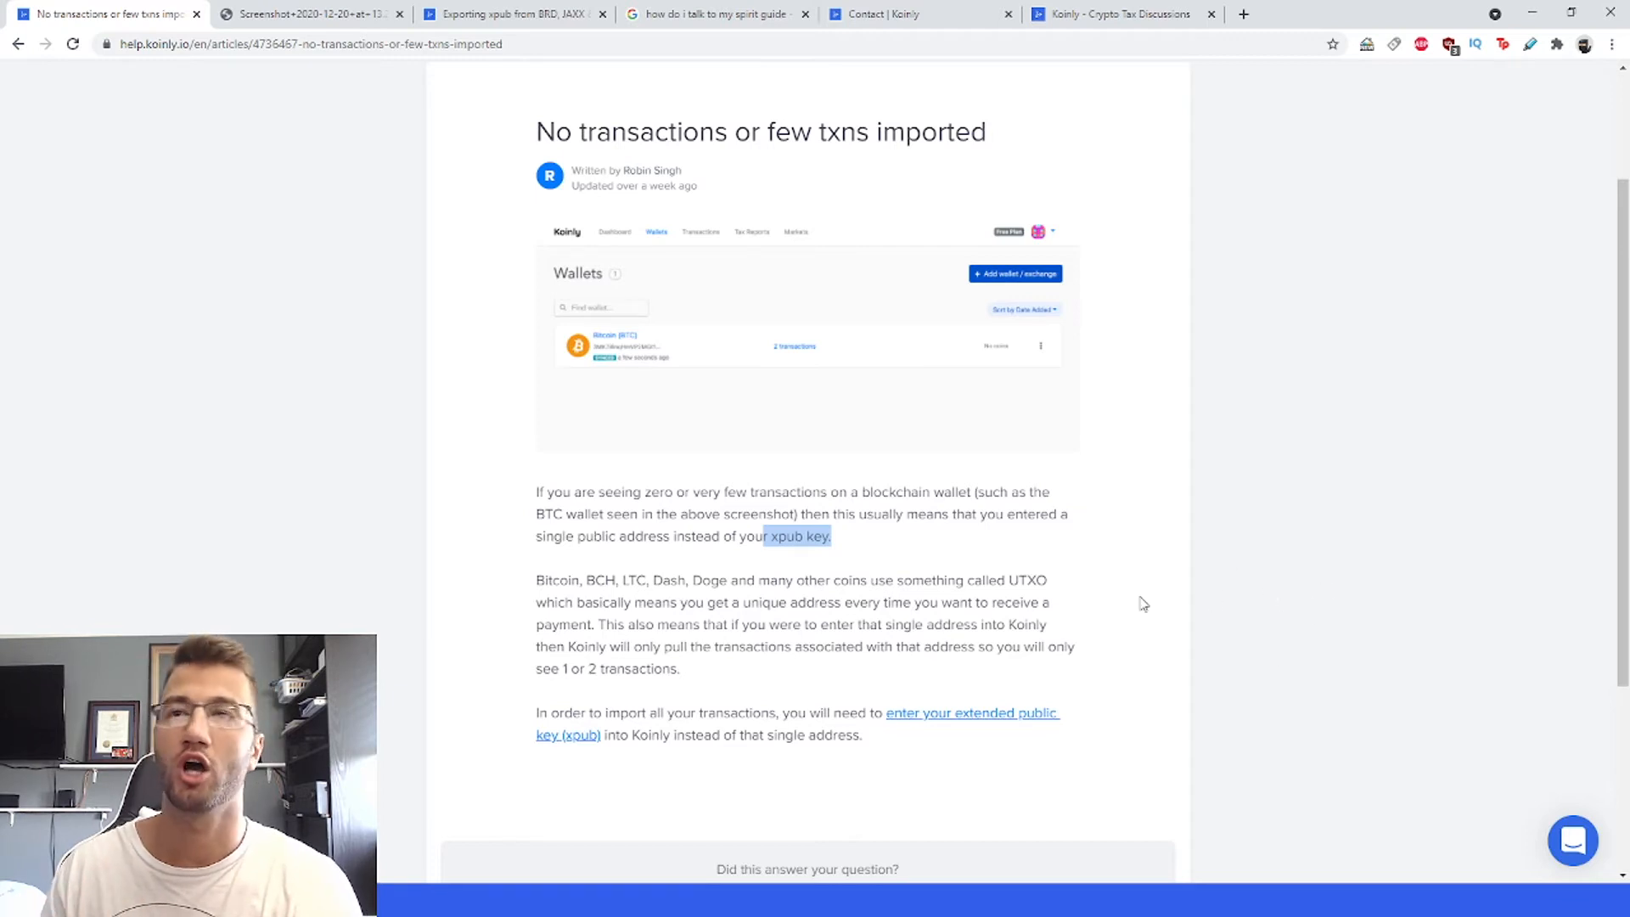
pyautogui.moveTo(1165, 674)
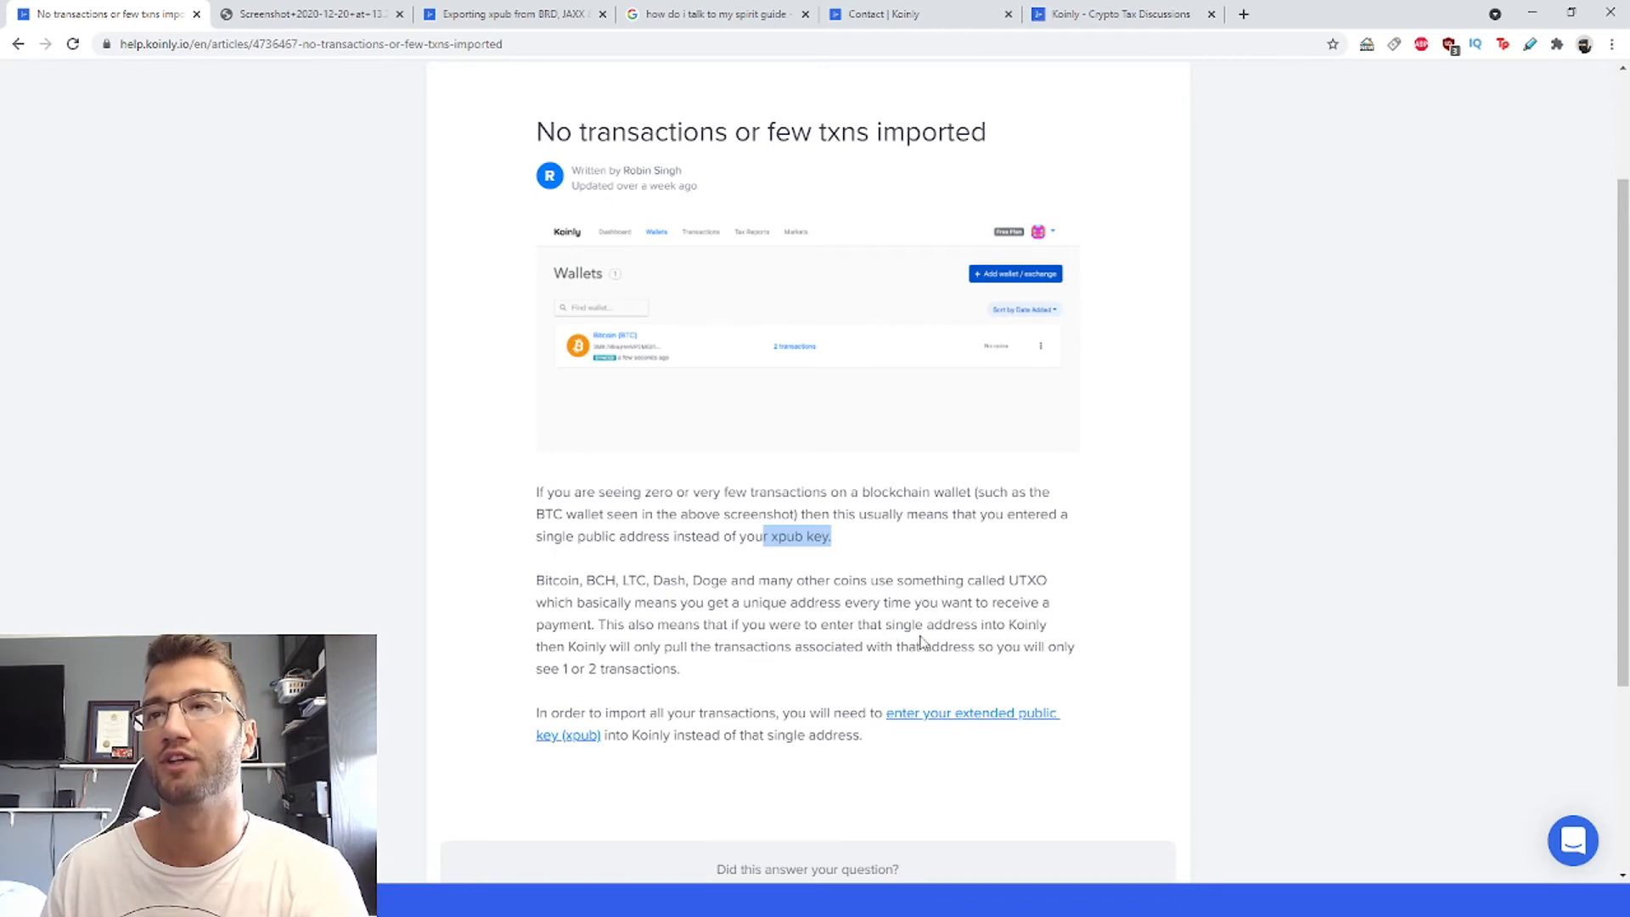
pyautogui.moveTo(724, 656)
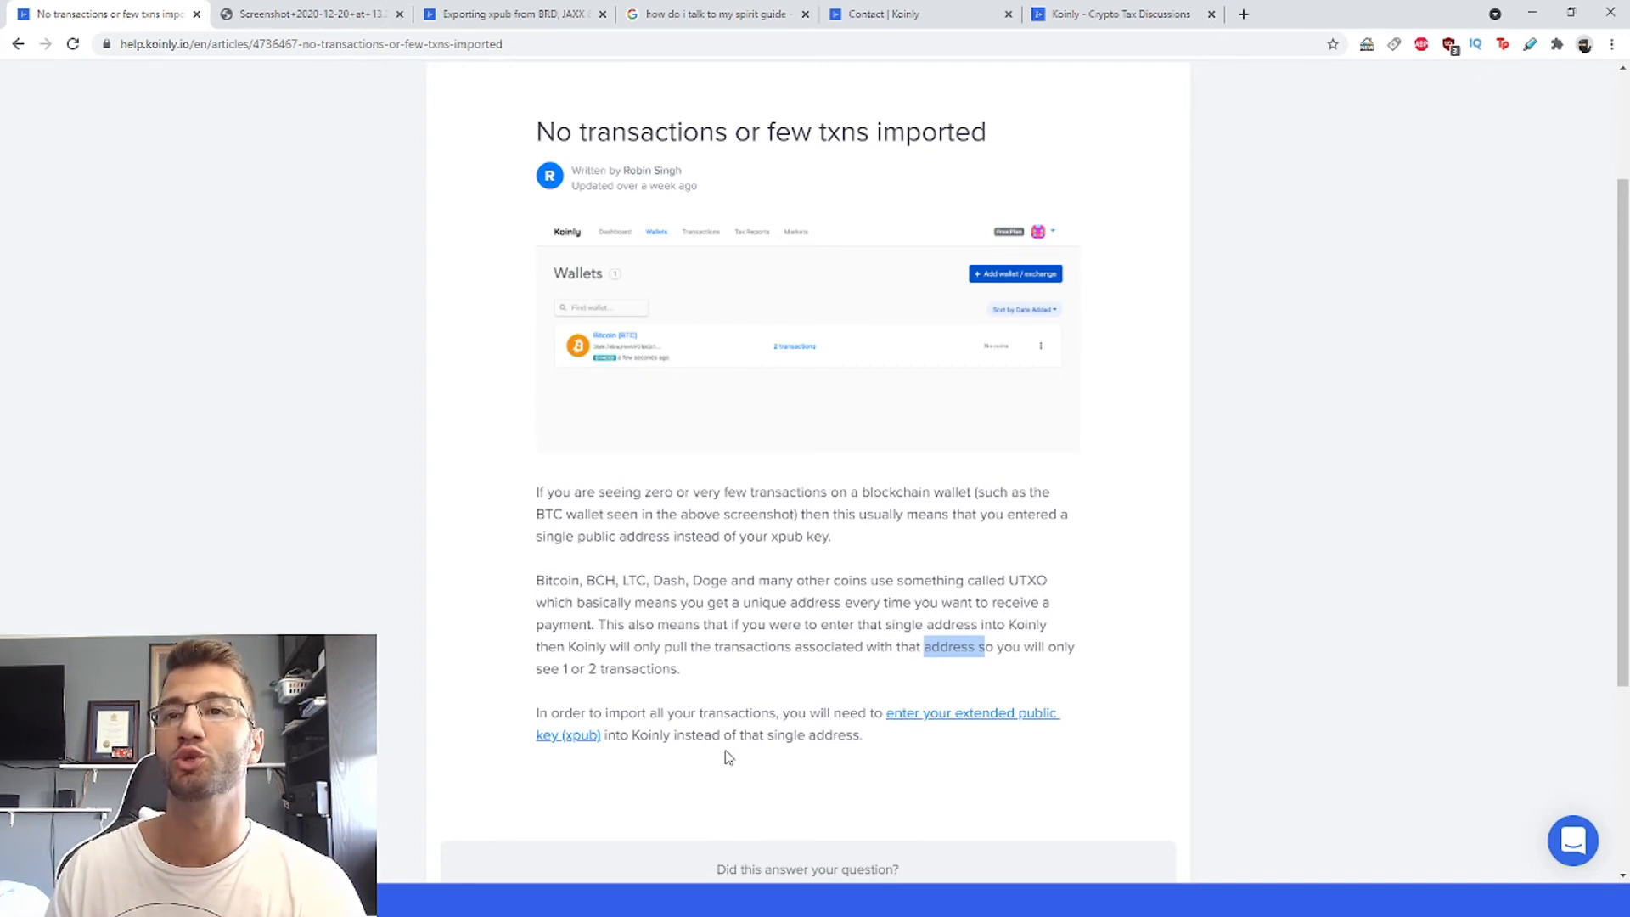
pyautogui.moveTo(1016, 757)
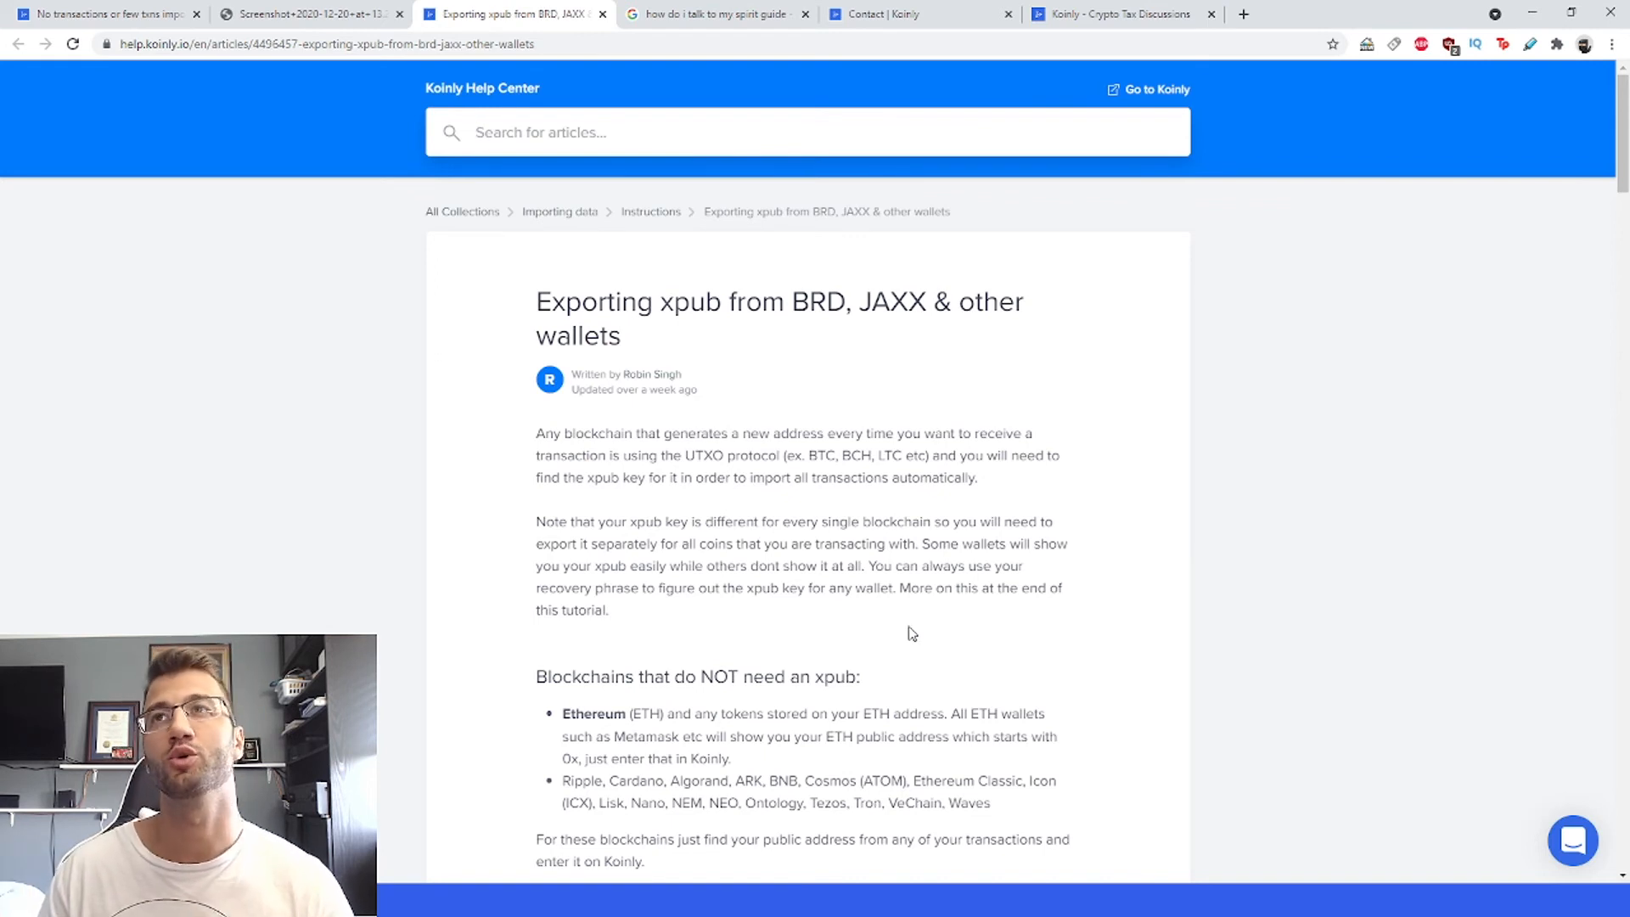
# - Visit the Koinly discussion forum tab, then the Contact Koinly support page
pyautogui.click(1117, 14)
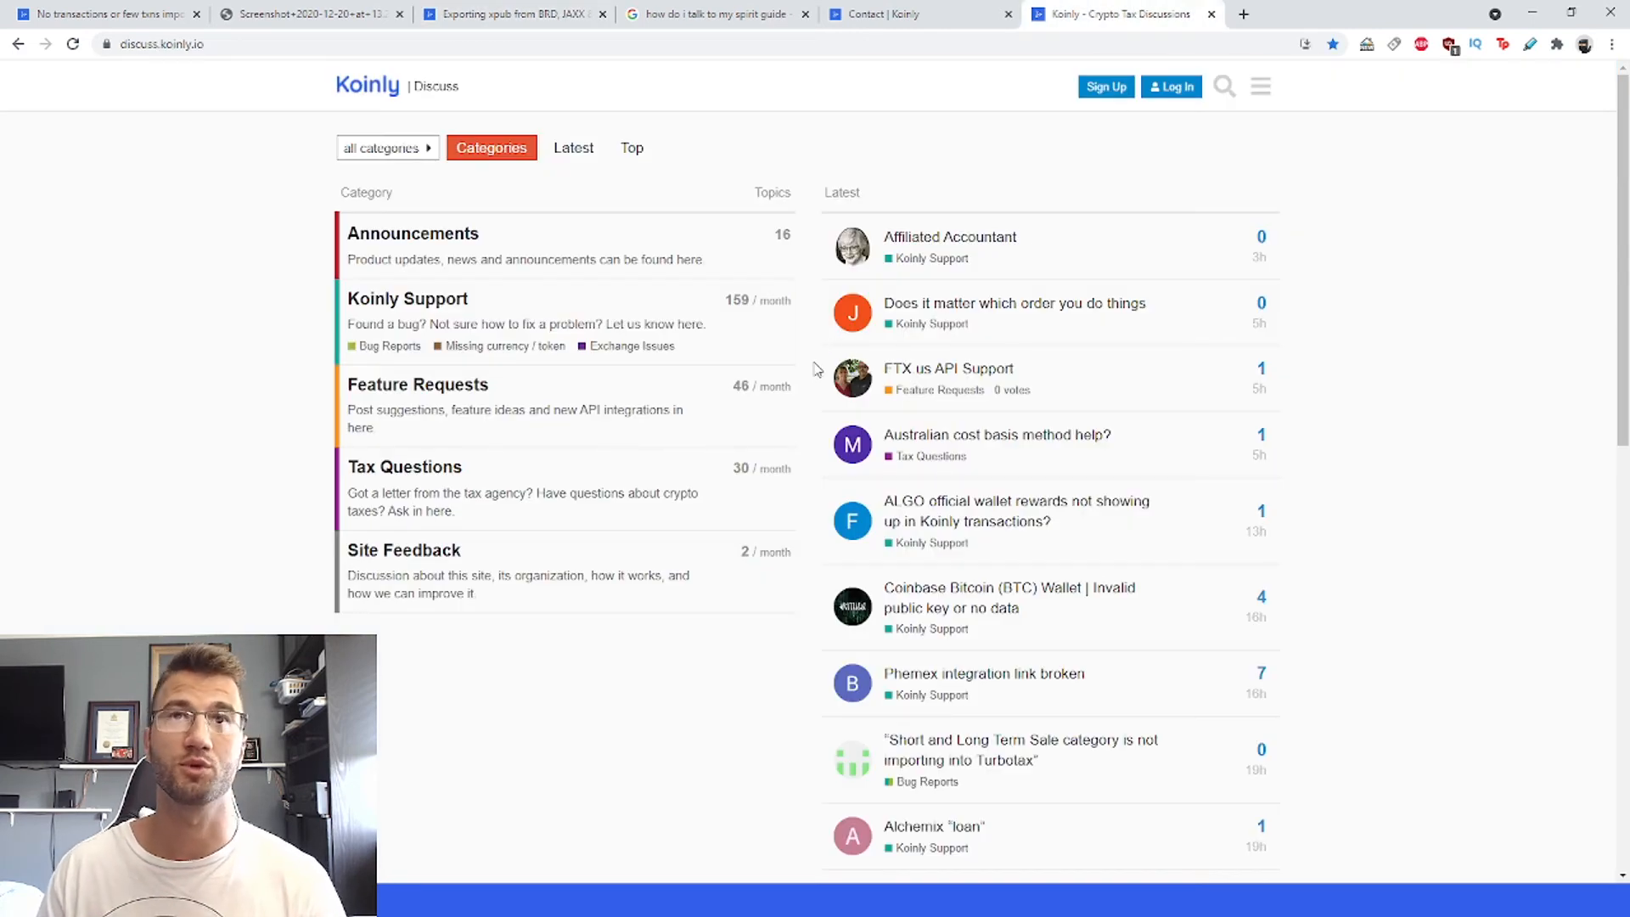
pyautogui.click(883, 13)
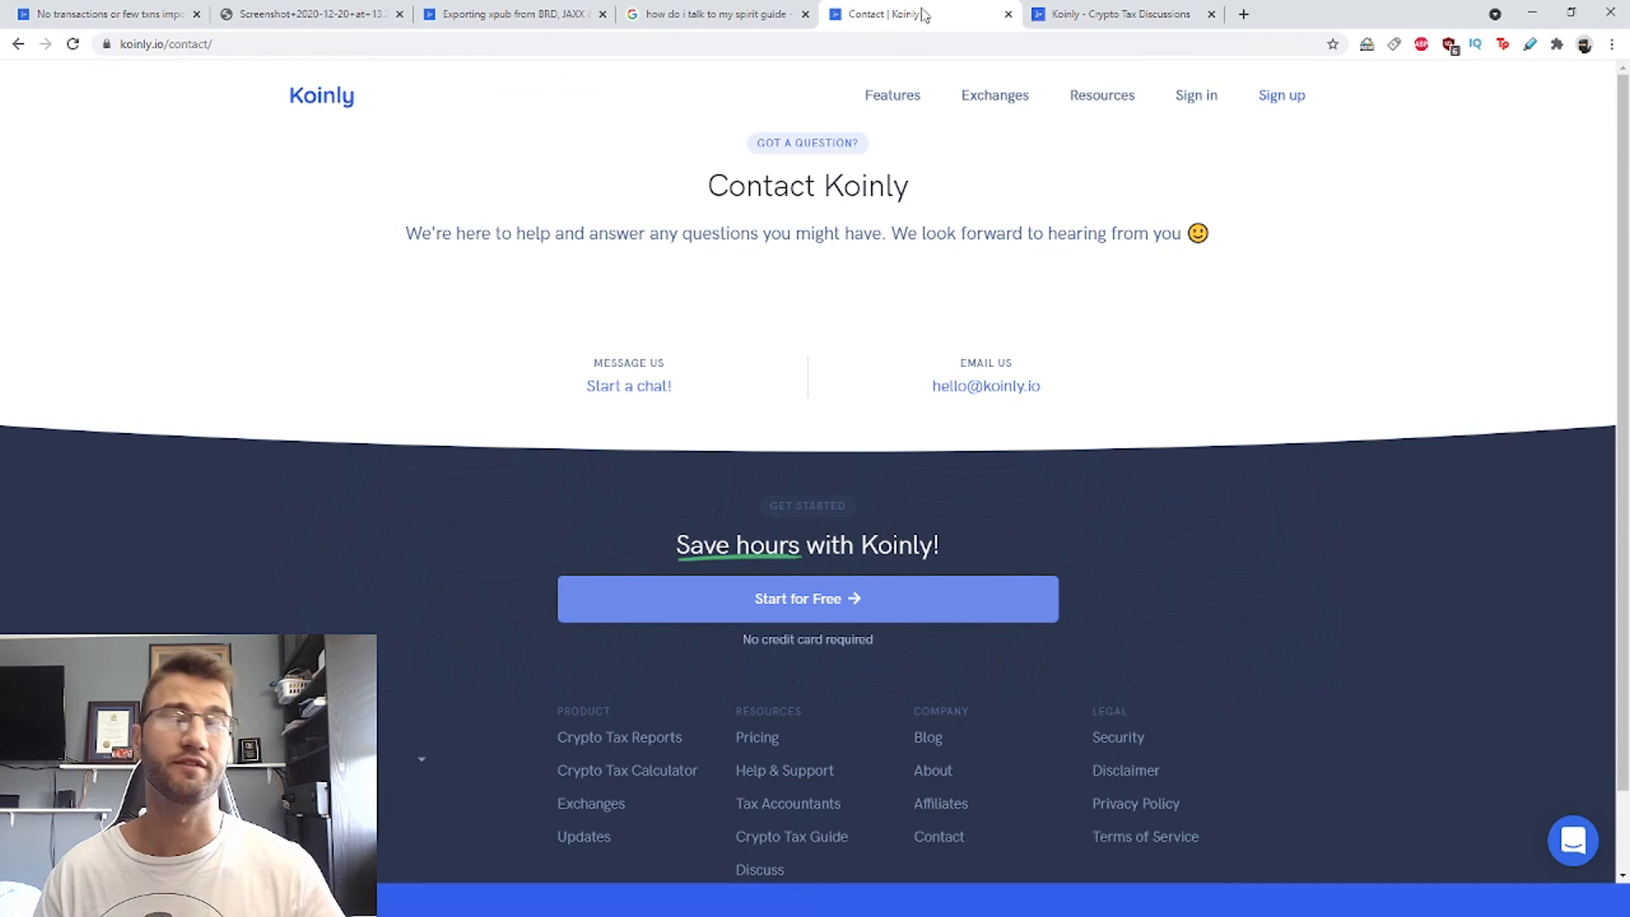